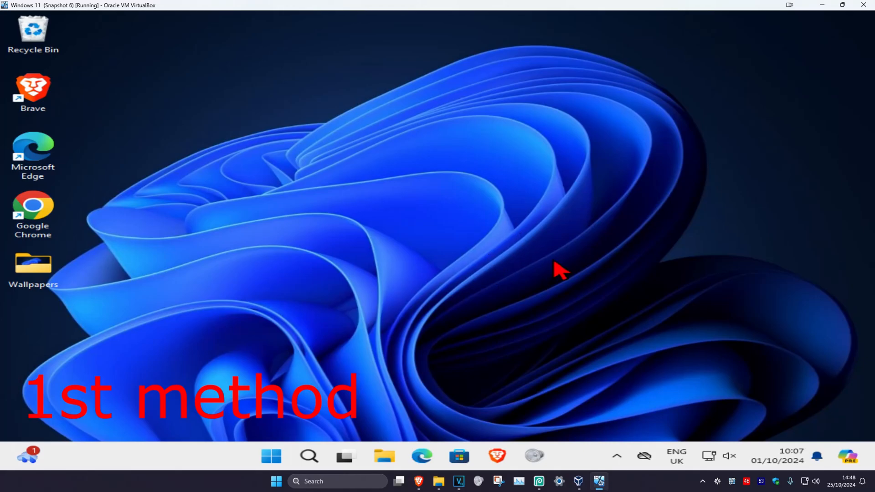
{"action": "mouse_move", "coordinate": [731, 458]}
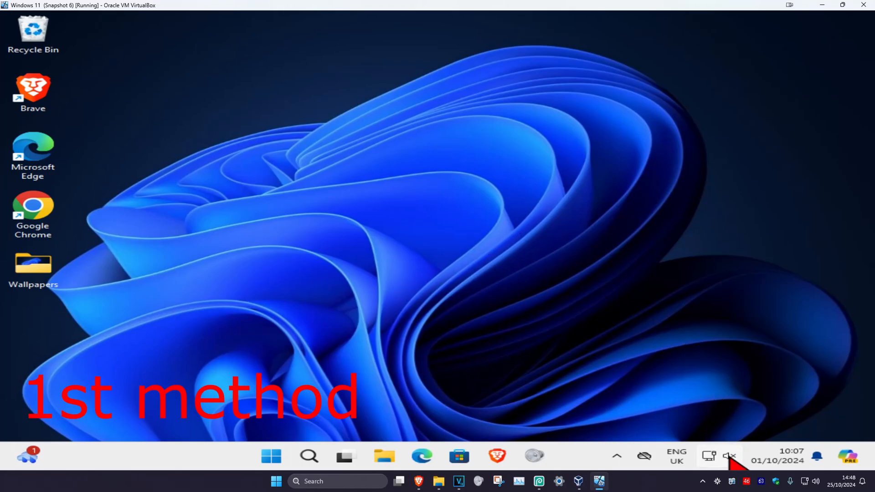
Open quick settings, view the sound output options, then close the panel
{"action": "left_click", "coordinate": [729, 456]}
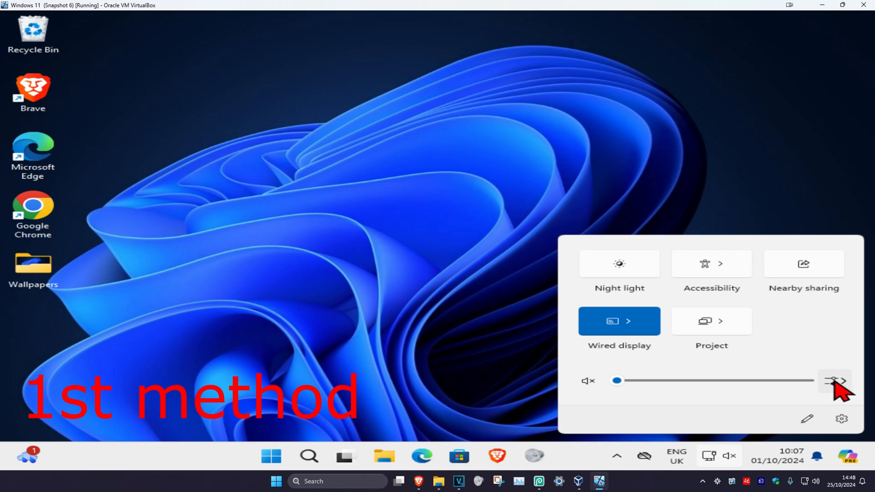
{"action": "left_click", "coordinate": [843, 380]}
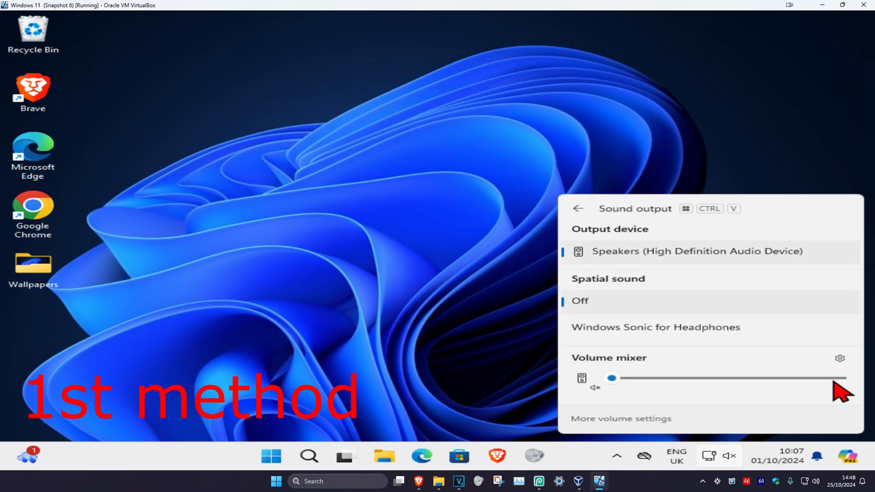
{"action": "left_click", "coordinate": [318, 279]}
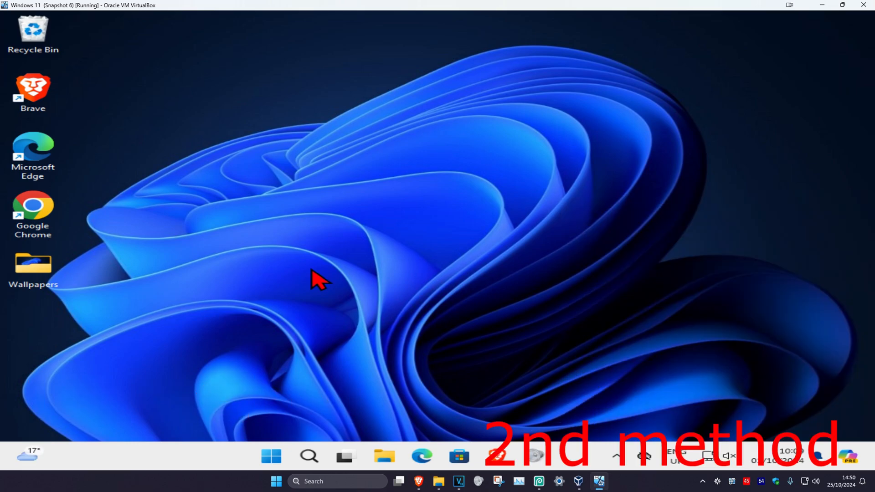
{"action": "mouse_move", "coordinate": [309, 456]}
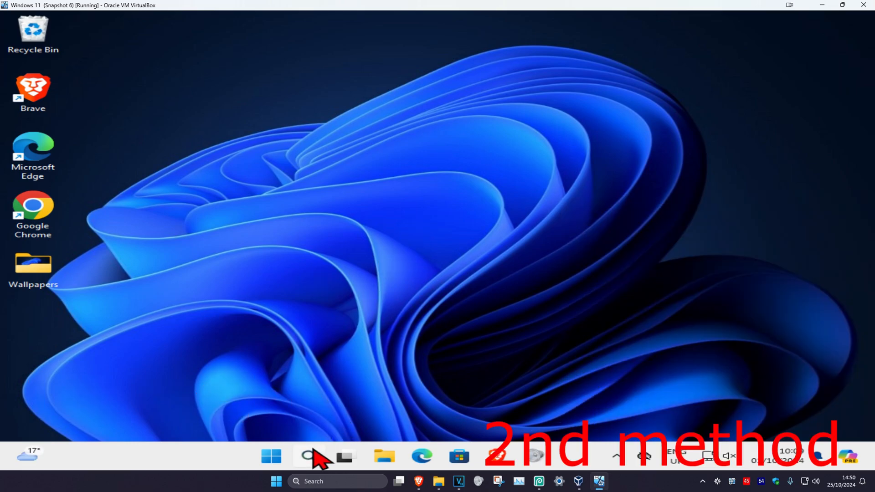
Start Bluetooth Support Service with Automatic startup, then restart it from its context menu
{"action": "left_click", "coordinate": [309, 455]}
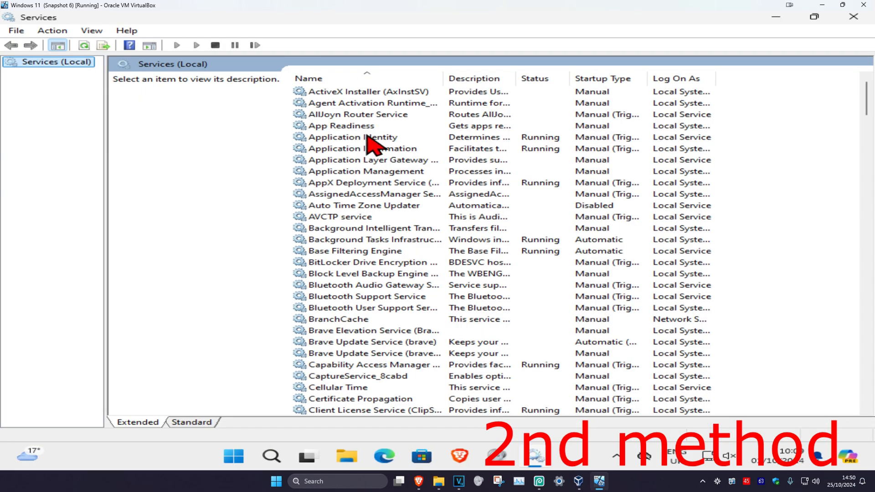
{"action": "left_click", "coordinate": [366, 228]}
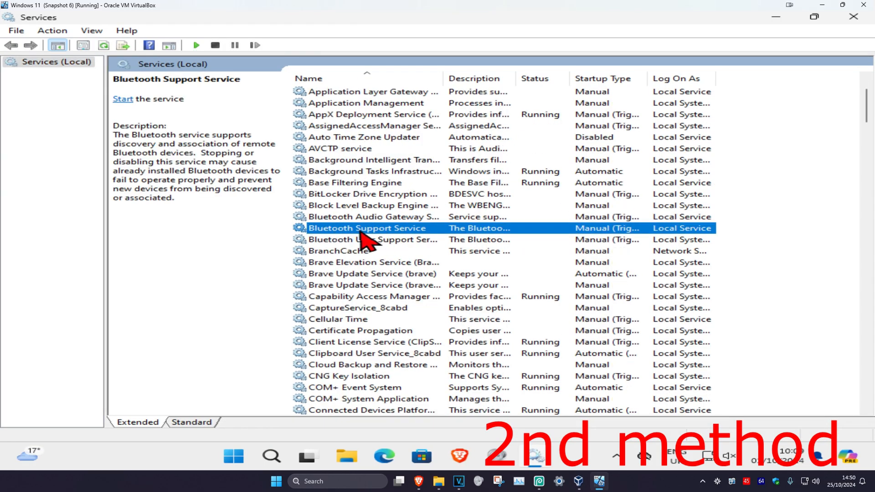
{"action": "double_click", "coordinate": [366, 227]}
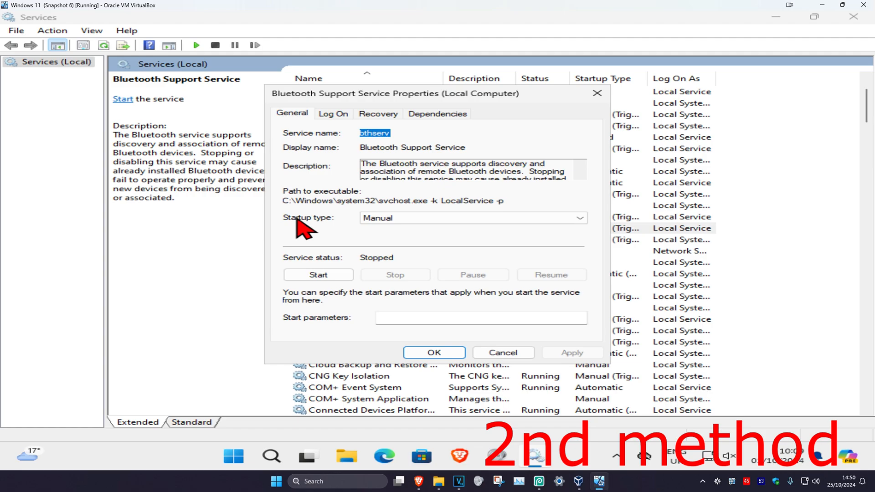
{"action": "left_click", "coordinate": [580, 217]}
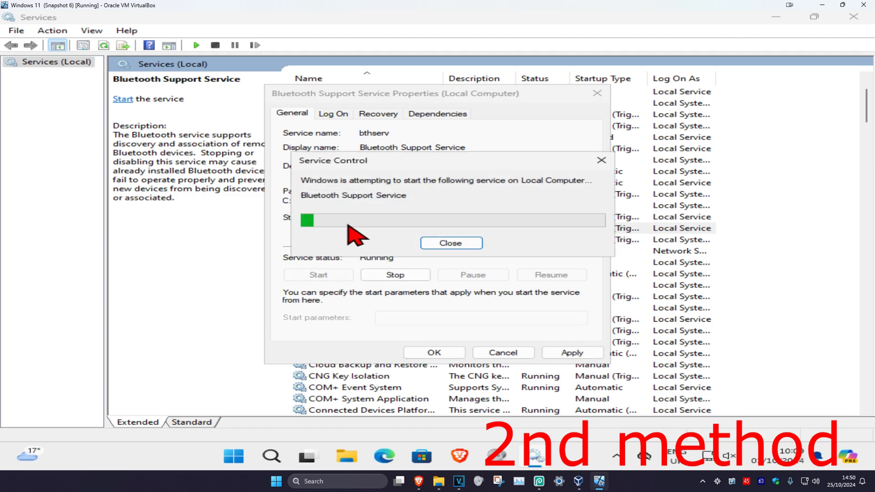
{"action": "left_click", "coordinate": [450, 242]}
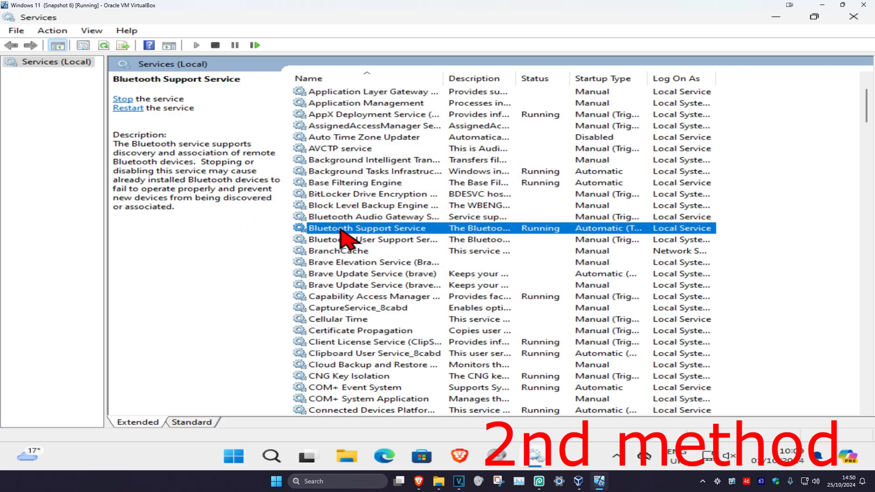
{"action": "right_click", "coordinate": [366, 228]}
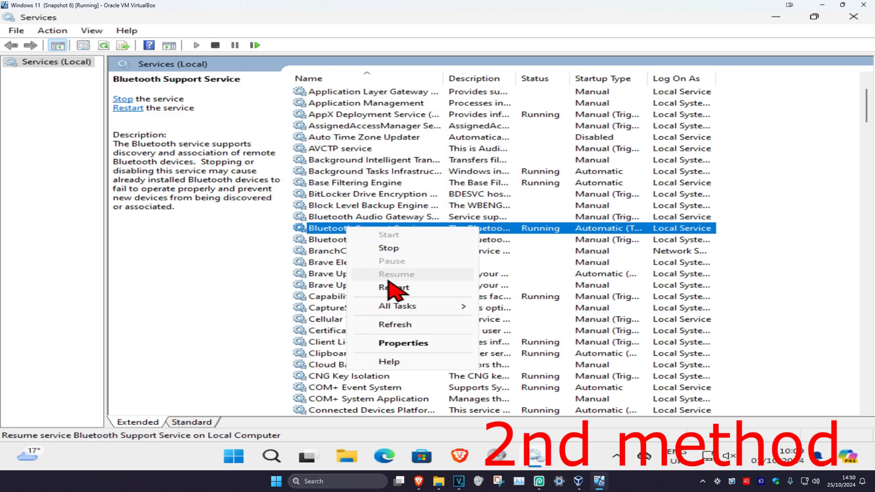
{"action": "left_click", "coordinate": [393, 287]}
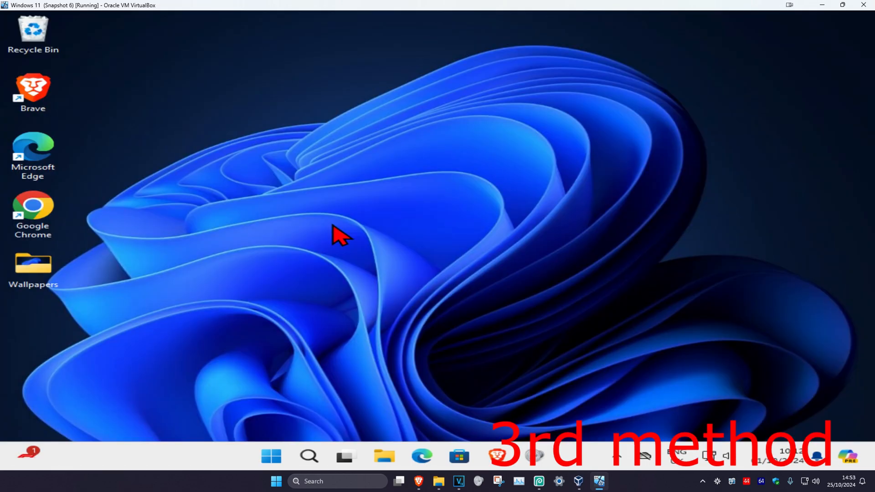
Search 'troubleshoot settings' and scroll Other troubleshooters to run the Bluetooth troubleshooter
{"action": "left_click", "coordinate": [309, 457]}
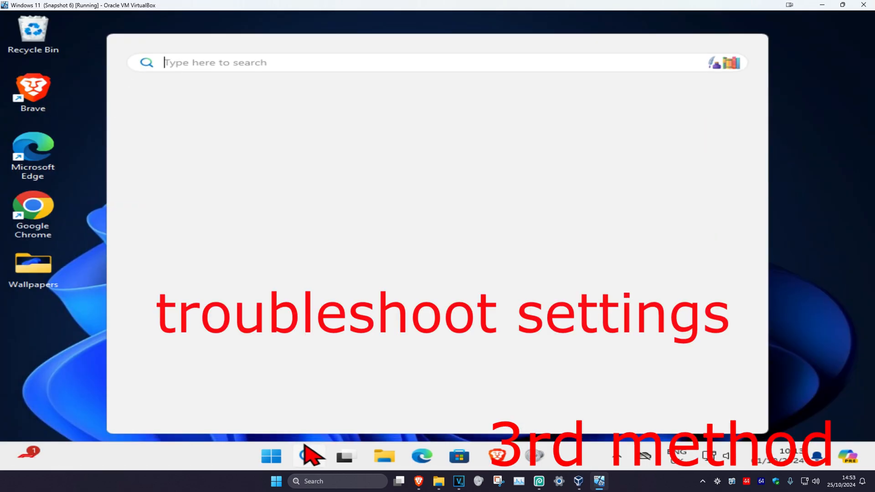
{"action": "type", "text": "troubleshoot settings"}
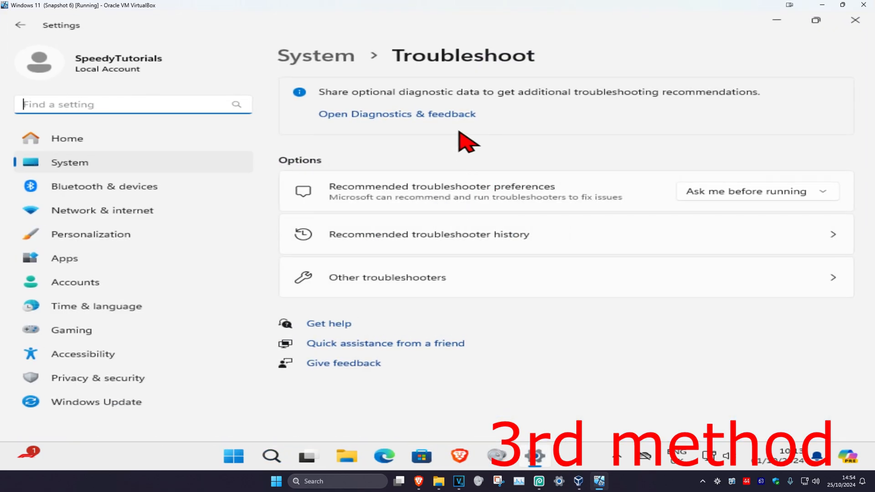
{"action": "left_click", "coordinate": [387, 277]}
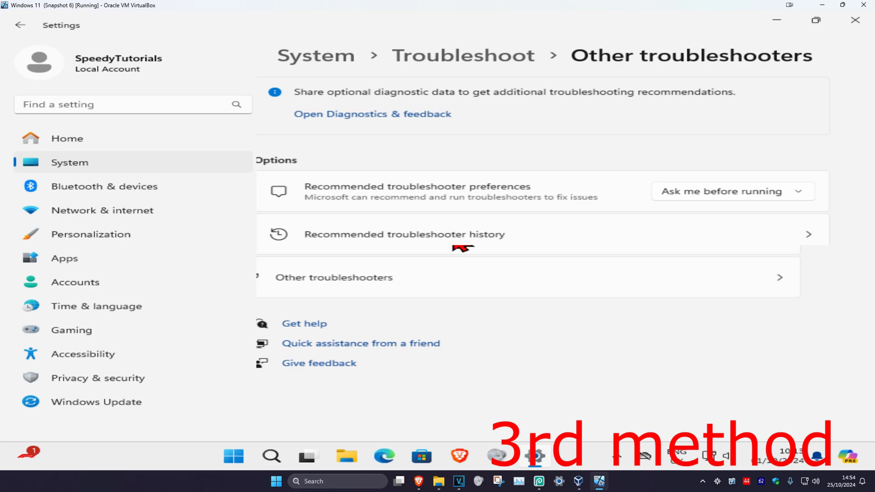
{"action": "left_click", "coordinate": [333, 278]}
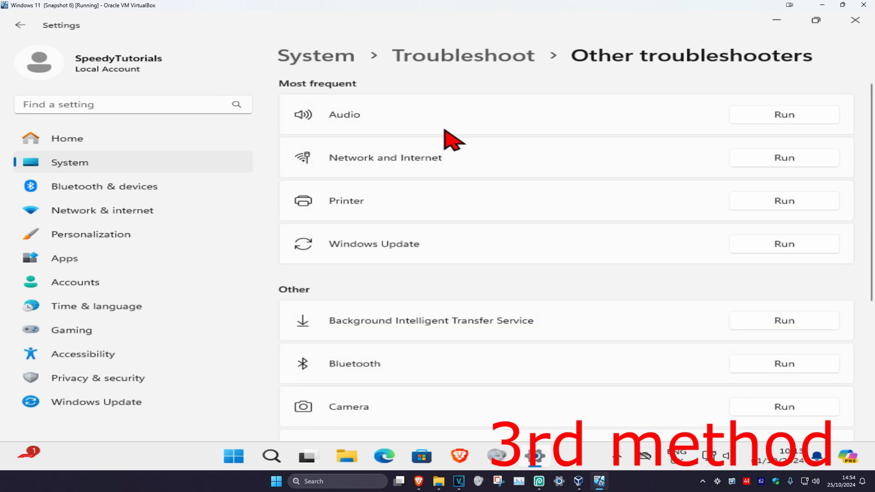
{"action": "scroll", "scroll_direction": "down", "scroll_amount": 3}
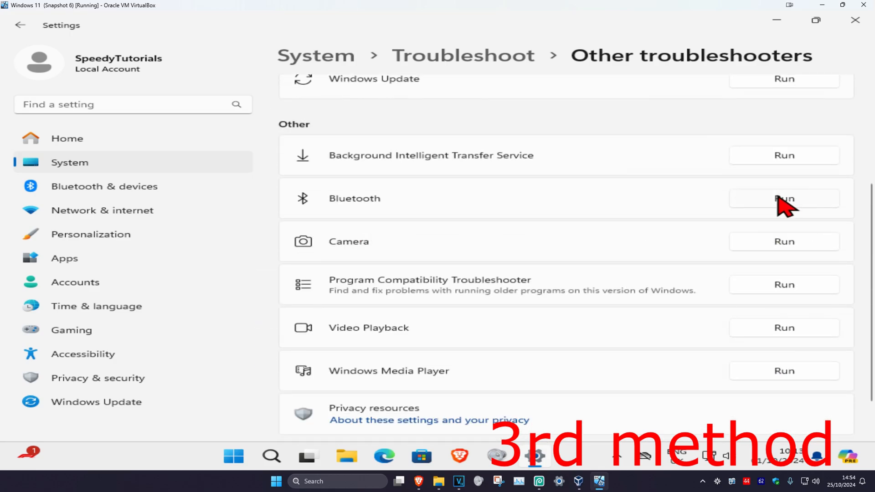
{"action": "mouse_move", "coordinate": [776, 21]}
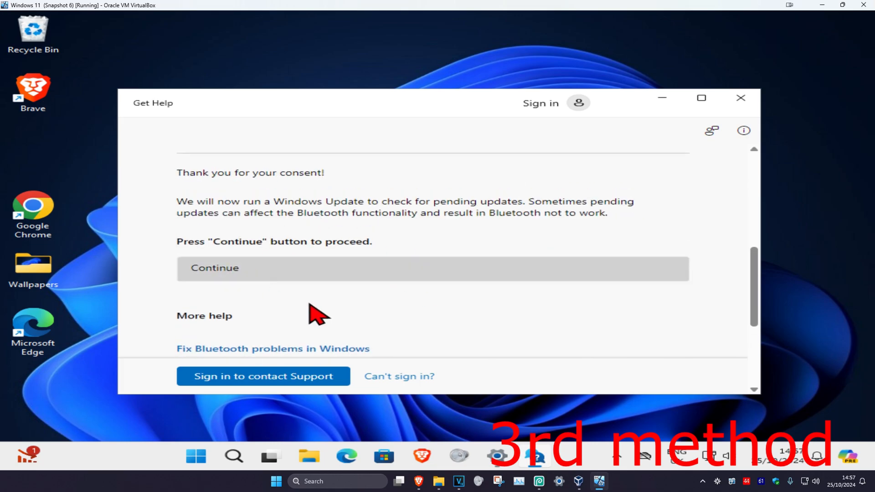
{"action": "mouse_move", "coordinate": [388, 231]}
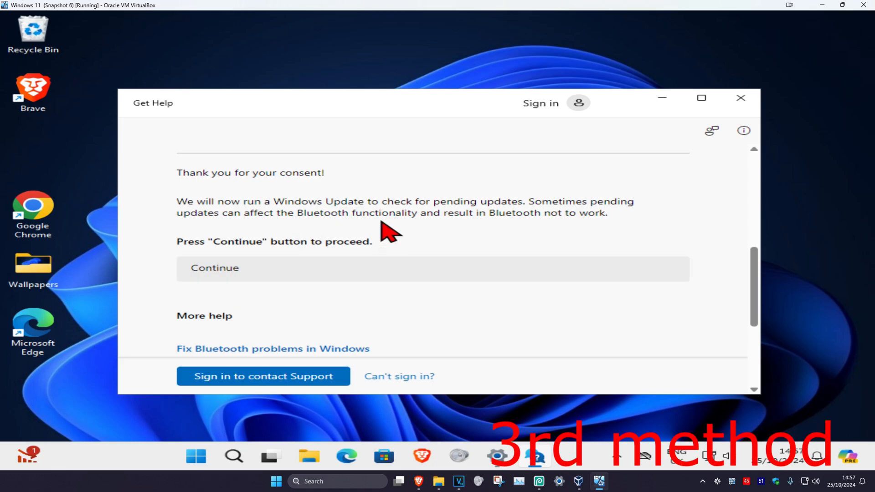
{"action": "mouse_move", "coordinate": [263, 438]}
{"action": "type", "text": "blue"}
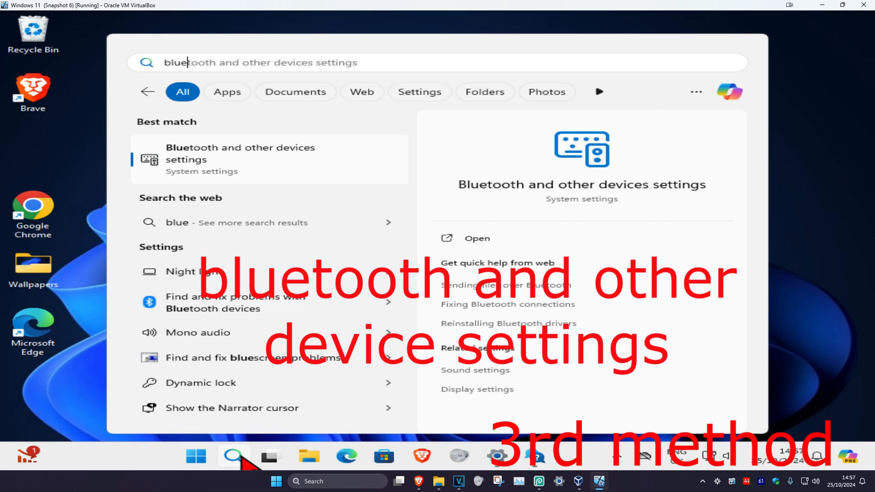
{"action": "mouse_move", "coordinate": [279, 170]}
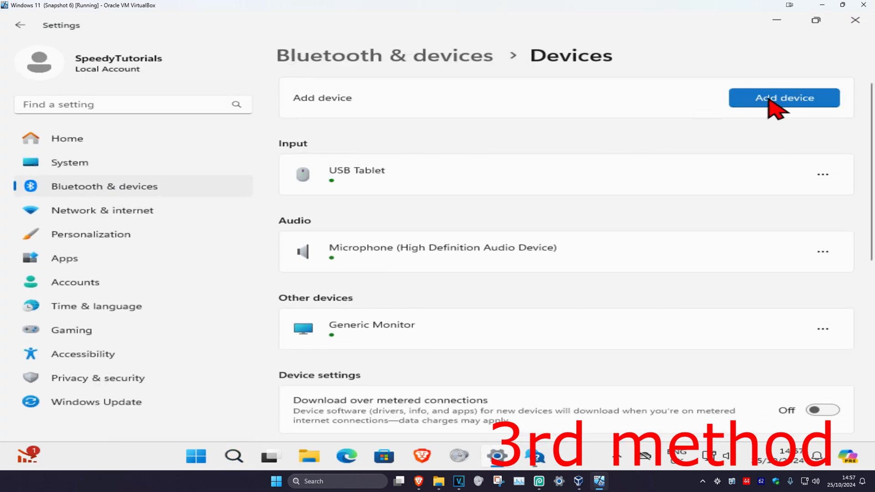
Try adding a Bluetooth device, open Bluetooth help, then show Start's power restart options
{"action": "left_click", "coordinate": [783, 98]}
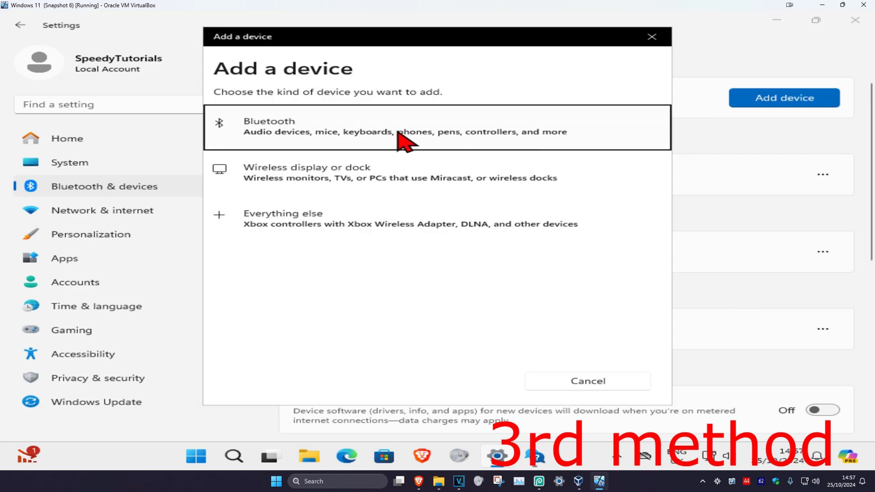
{"action": "left_click", "coordinate": [390, 127]}
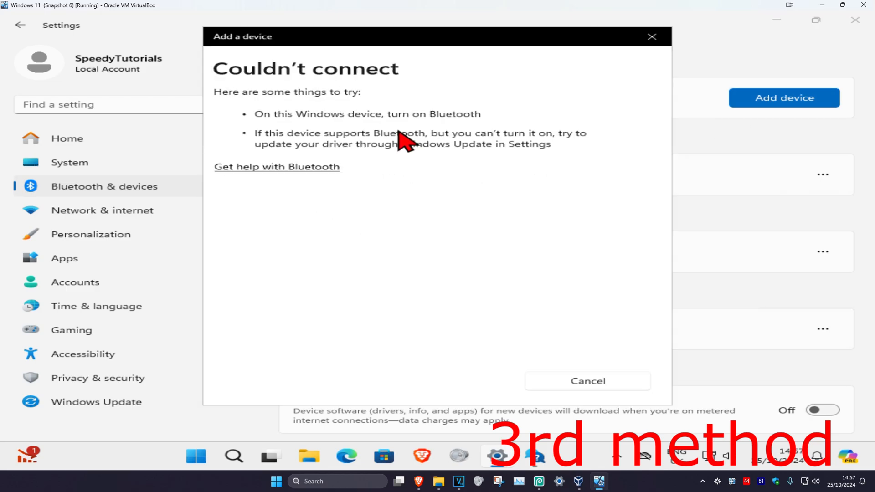
{"action": "left_click", "coordinate": [587, 380]}
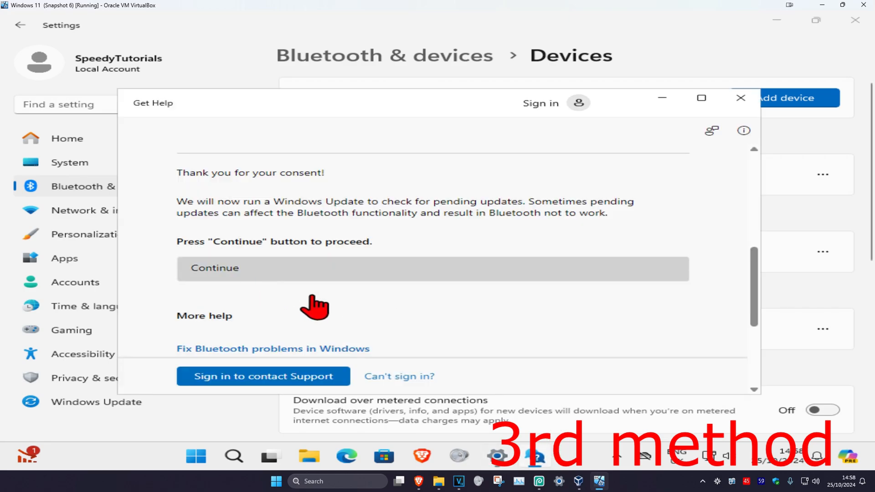
{"action": "mouse_move", "coordinate": [346, 317]}
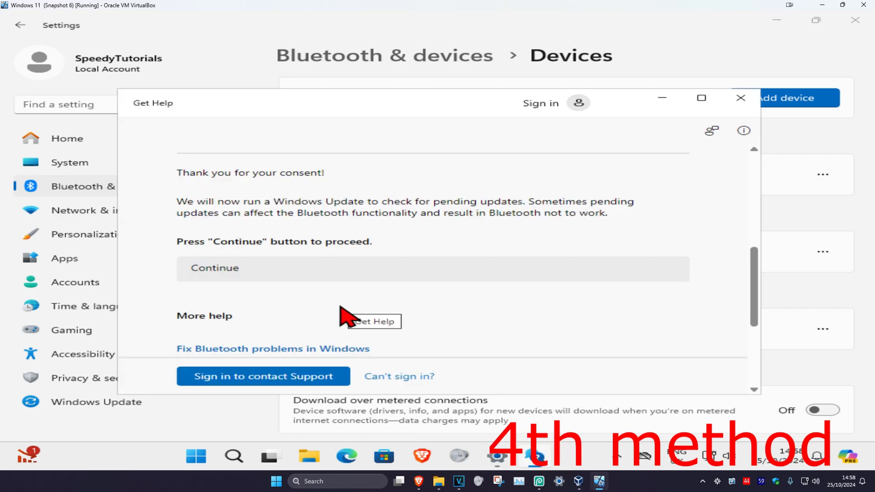
{"action": "left_click", "coordinate": [195, 456]}
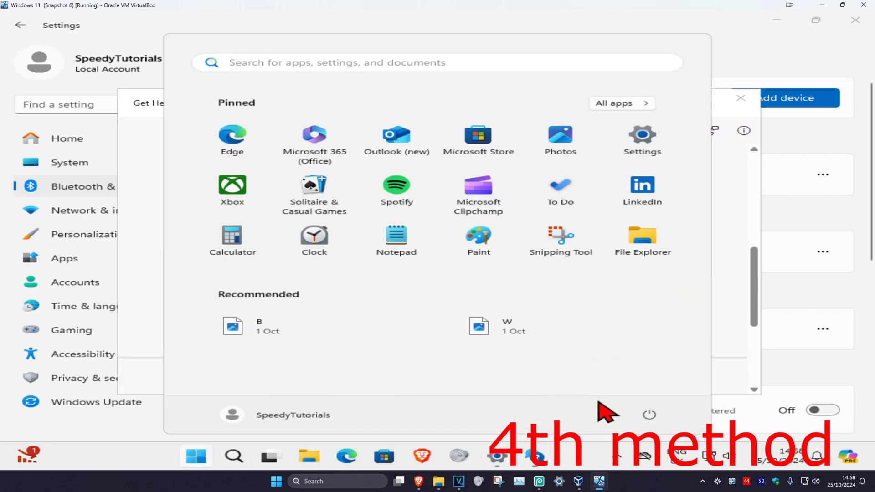
{"action": "left_click", "coordinate": [649, 414]}
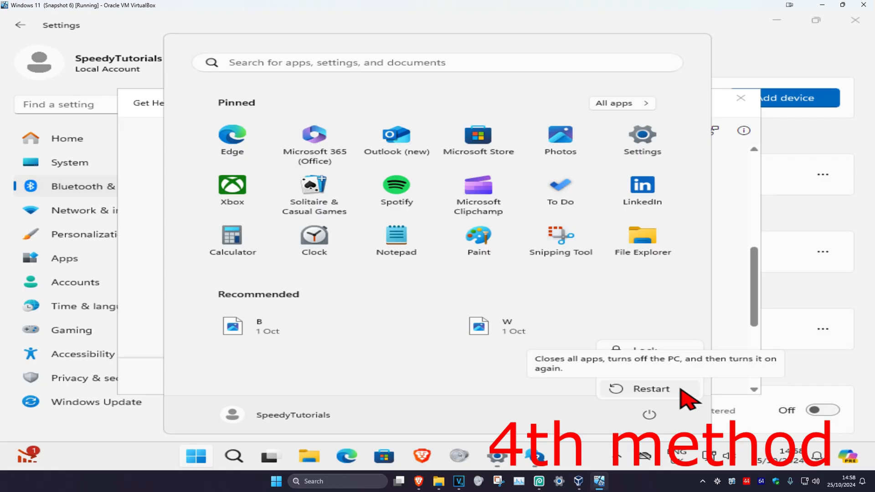